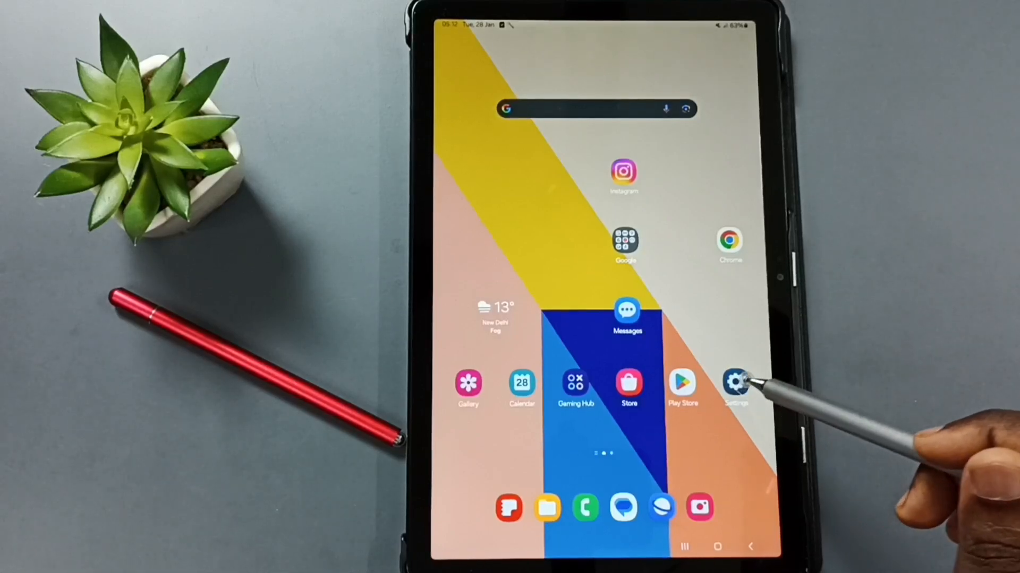
- Go from the home screen to Settings > General management > Reset
click(736, 387)
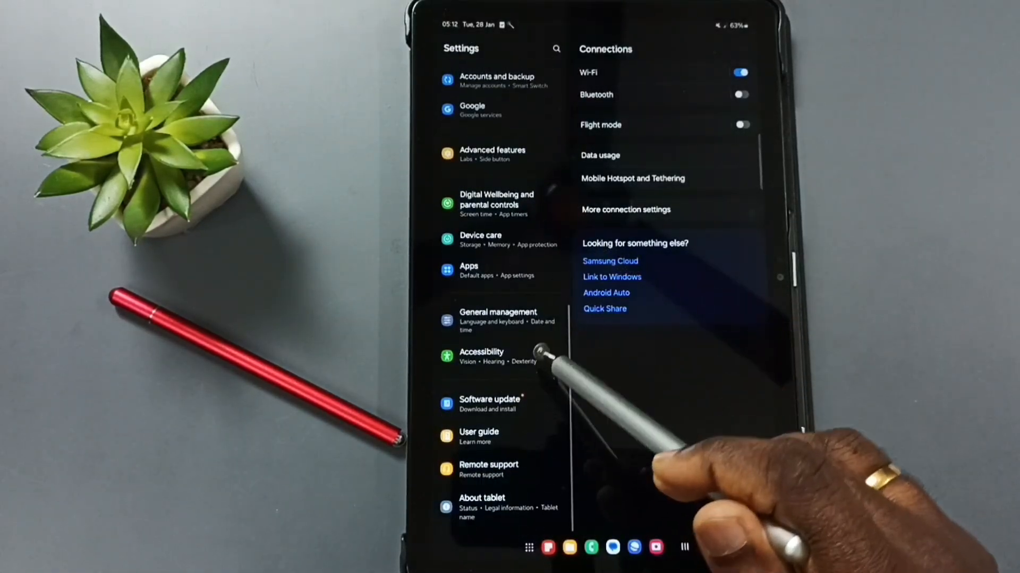
click(497, 320)
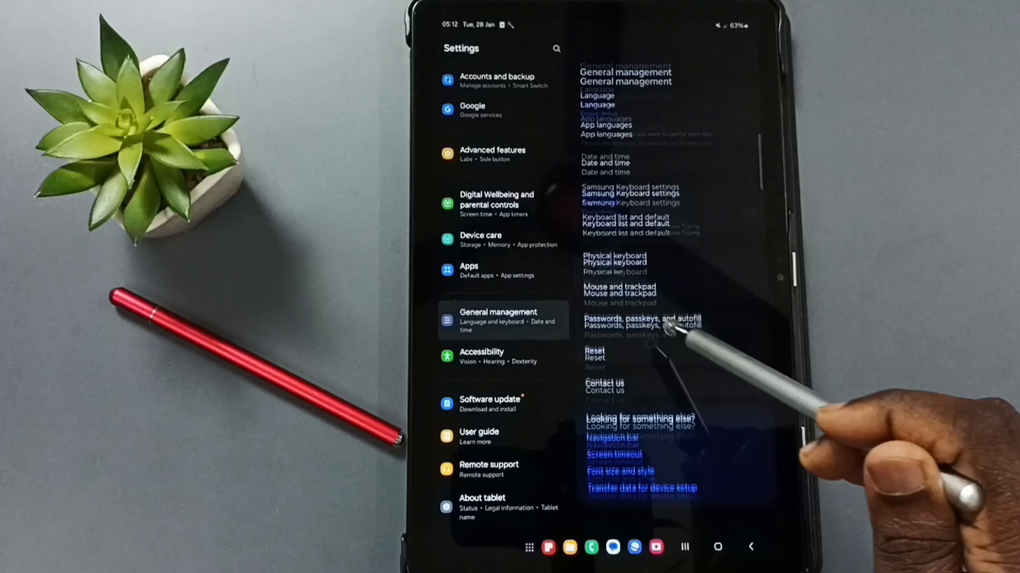
click(594, 351)
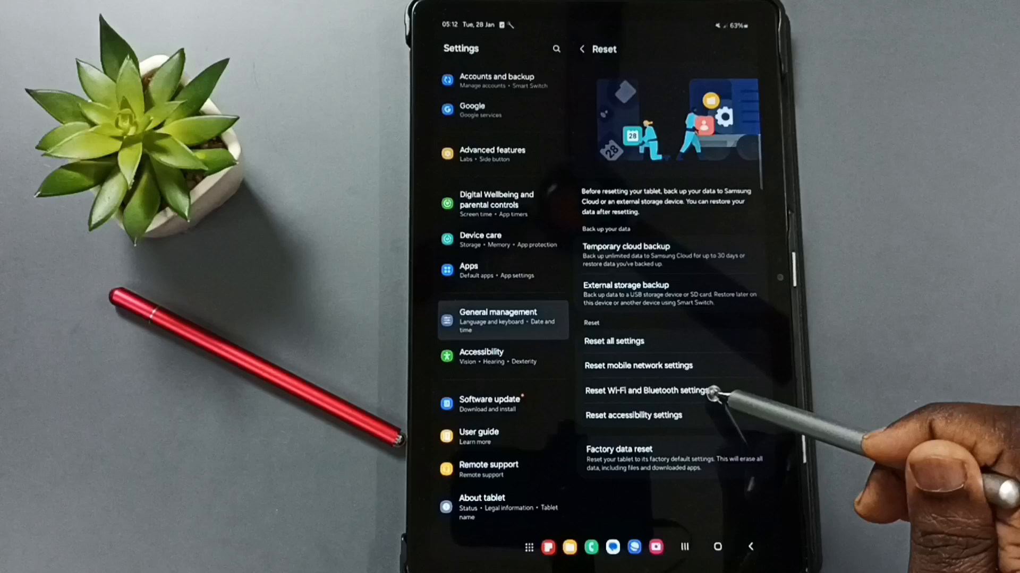
- Choose 'Reset Wi-Fi and Bluetooth settings' from the Reset options list
click(652, 391)
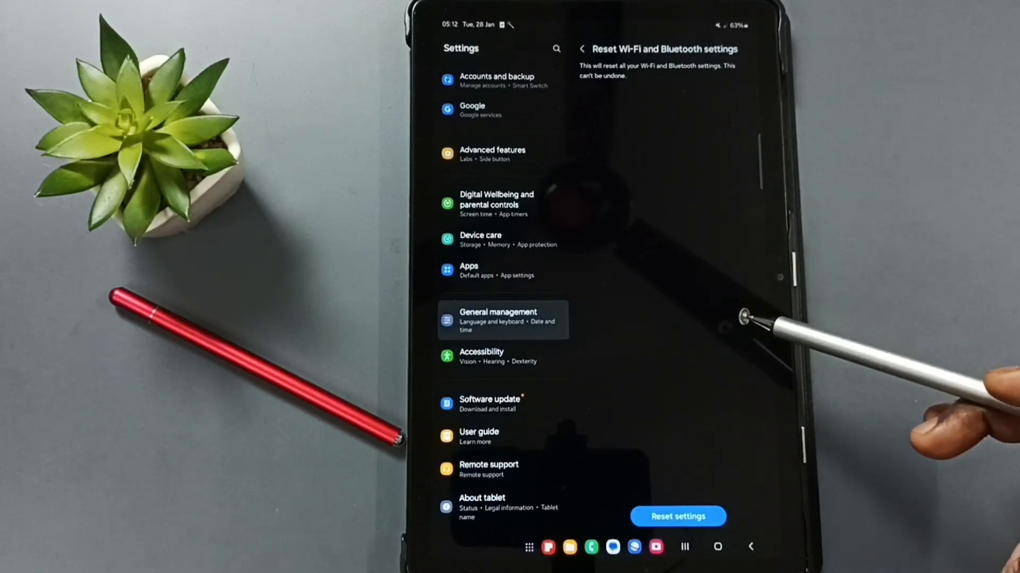
mouse_move(752, 279)
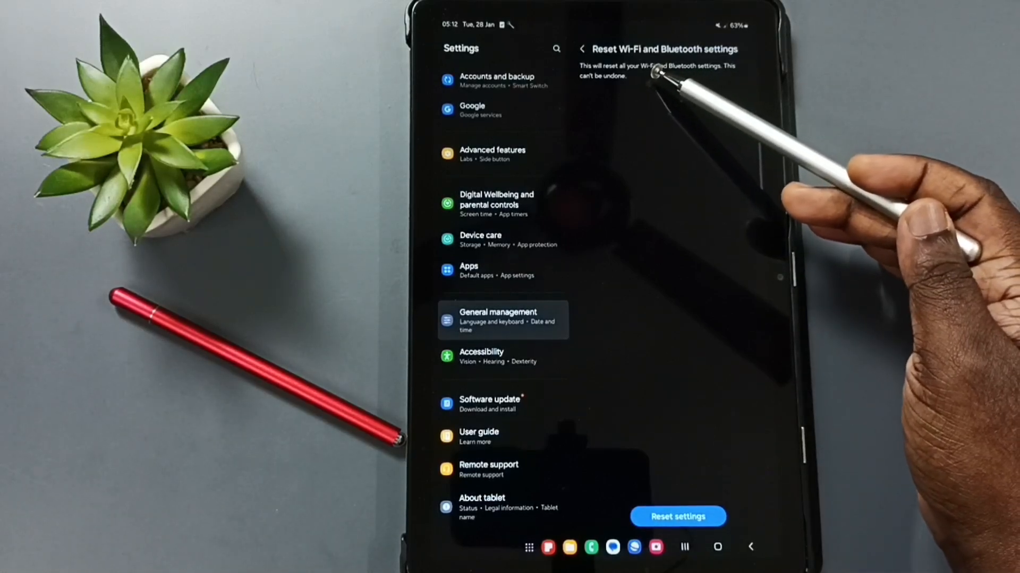
mouse_move(660, 80)
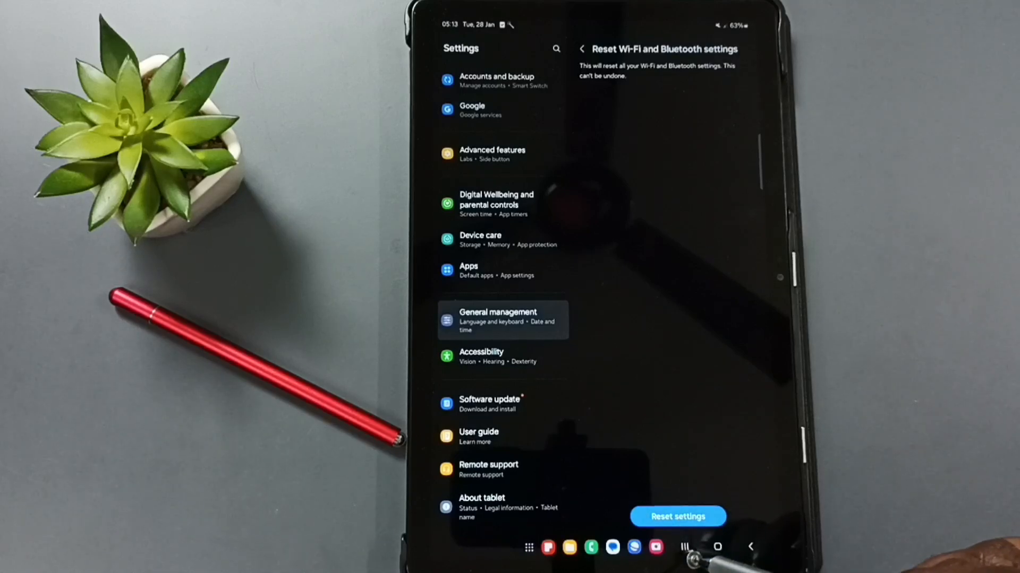
click(678, 516)
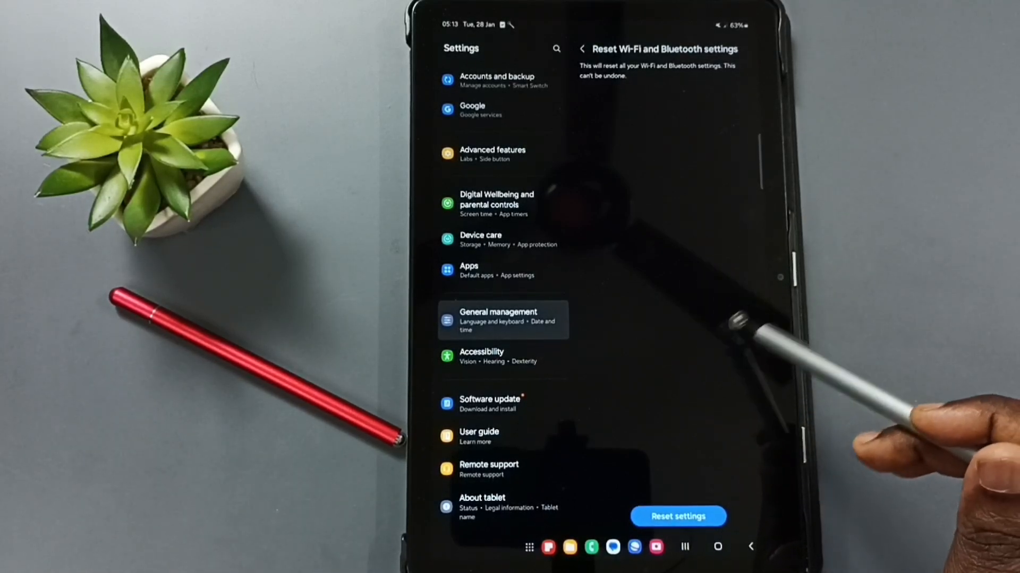
mouse_move(734, 340)
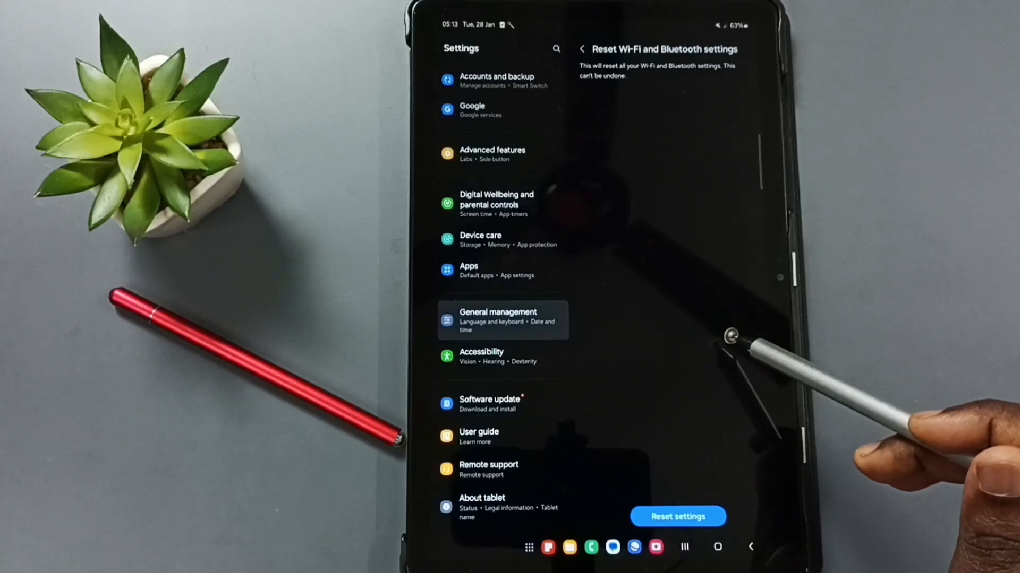